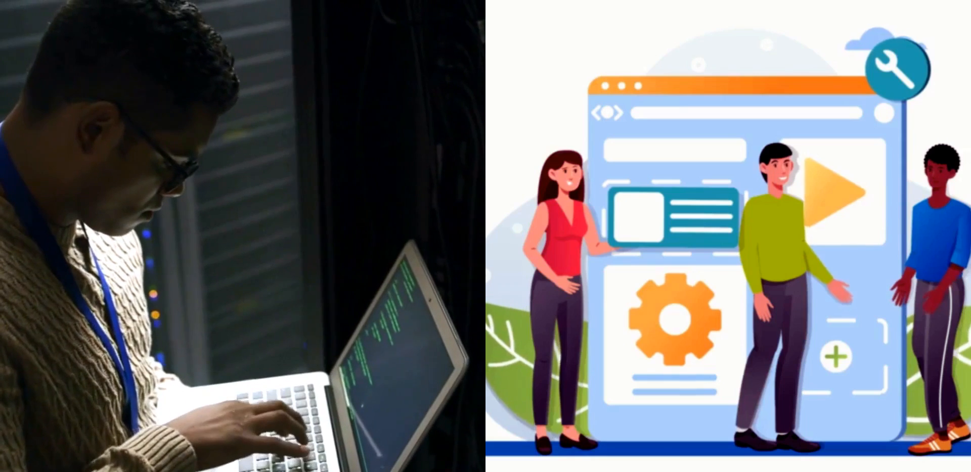
Show the Liquid Web homepage with its Fully Managed Cloud & Web Hosting hero.
left_click(71, 210)
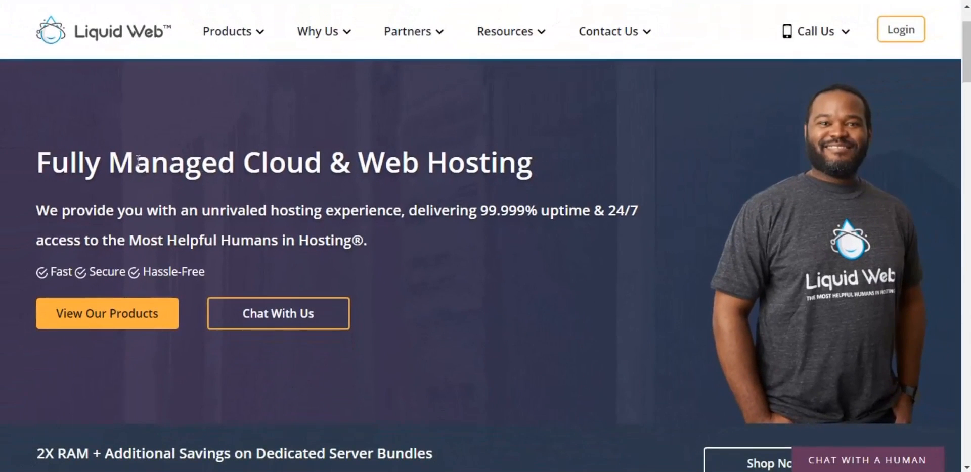
Inspect the 'Fully Managed Cloud & Web Hosting' headline to show its h1 tag.
right_click(140, 162)
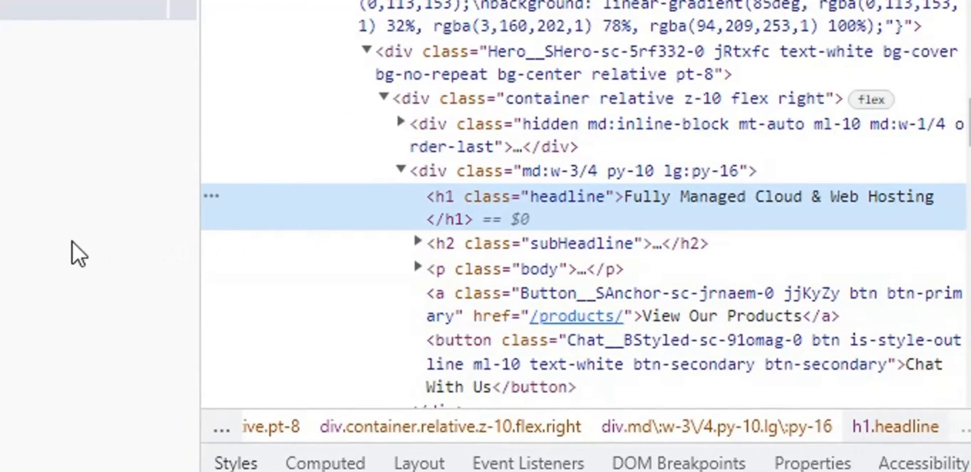
mouse_move(433, 200)
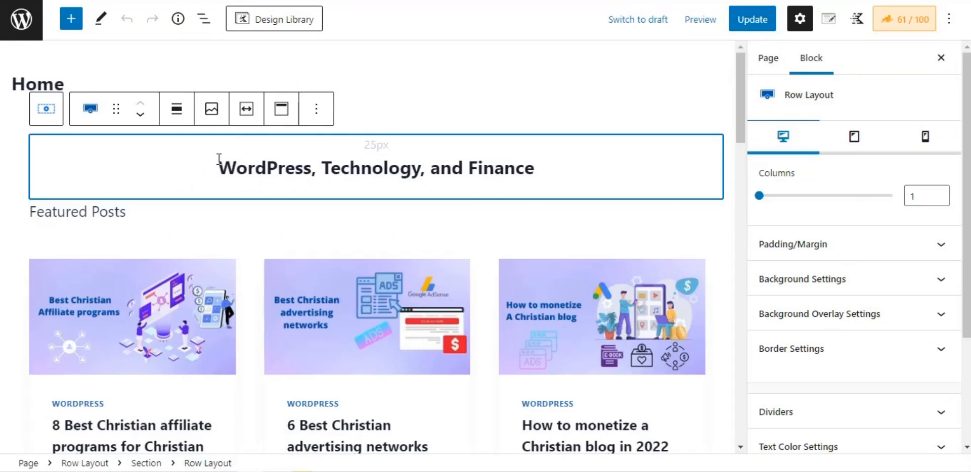
mouse_move(921, 320)
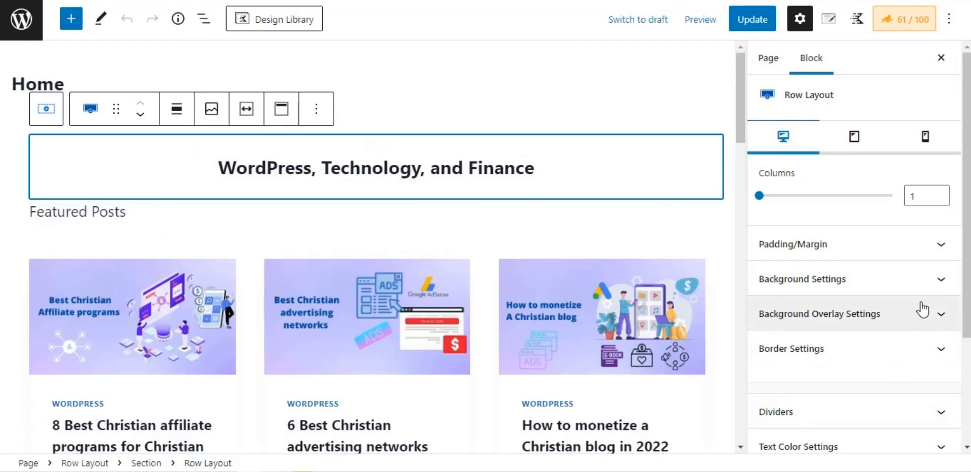
scroll("down", 3)
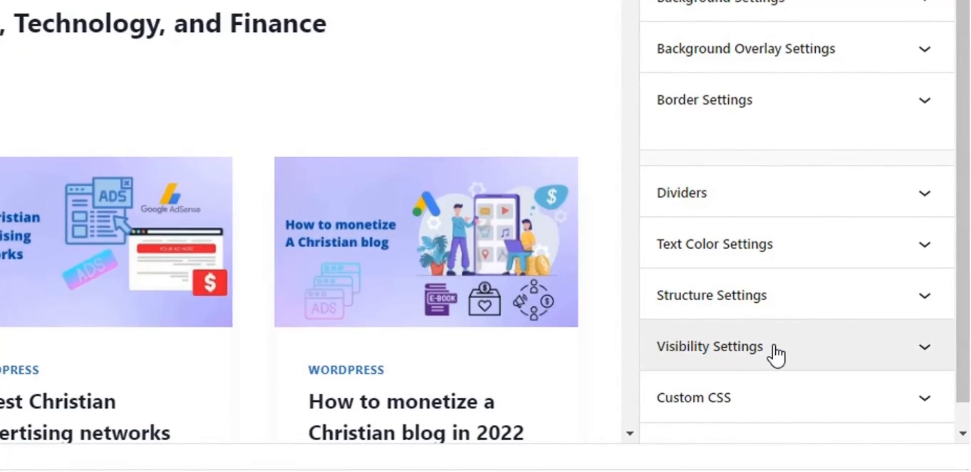
left_click(724, 347)
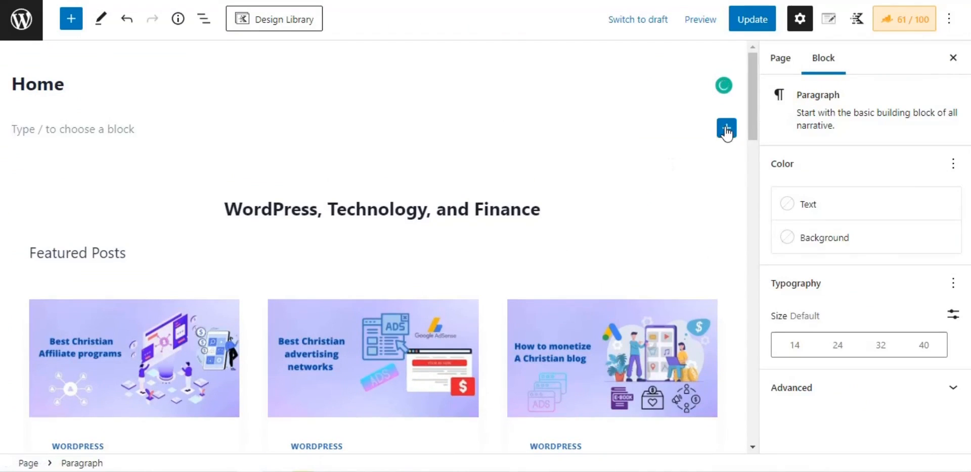
Insert a Kadence Row Layout block above the 'WordPress, Technology, and Finance' heading.
left_click(726, 128)
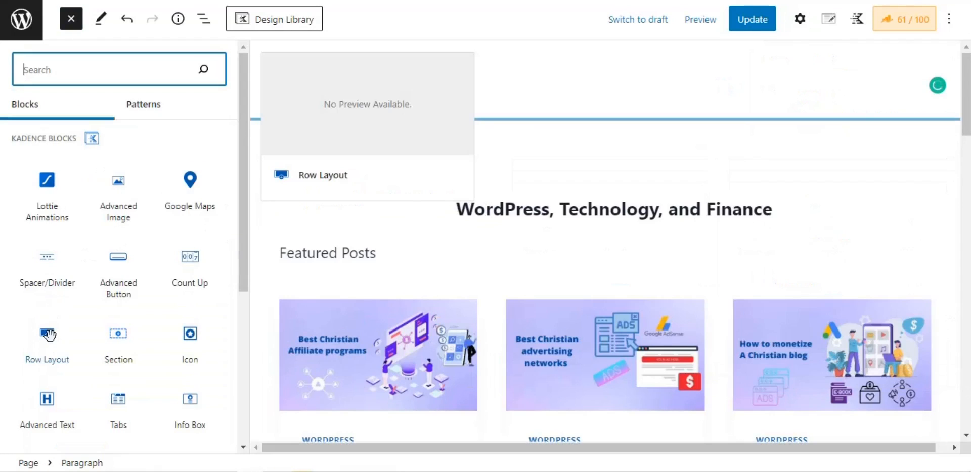
left_click(46, 339)
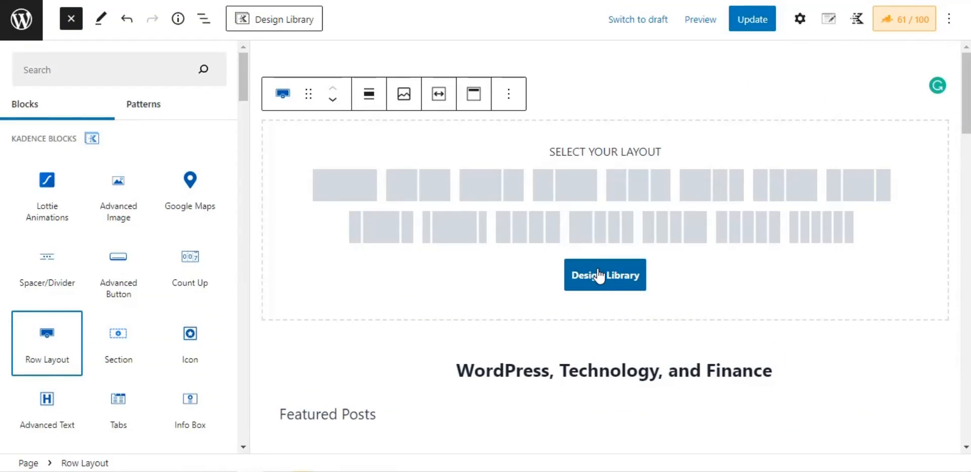
left_click(70, 18)
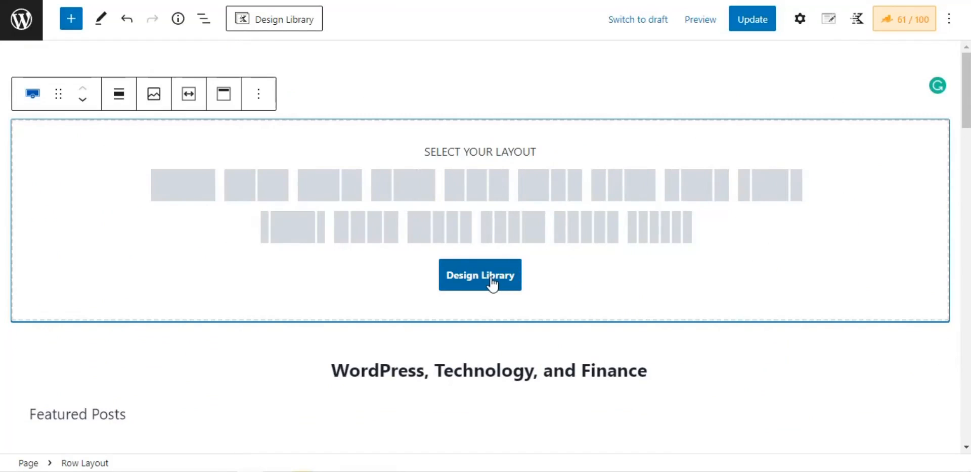
Browse the Kadence Design Library sections to find the yellow Creative hero.
left_click(480, 275)
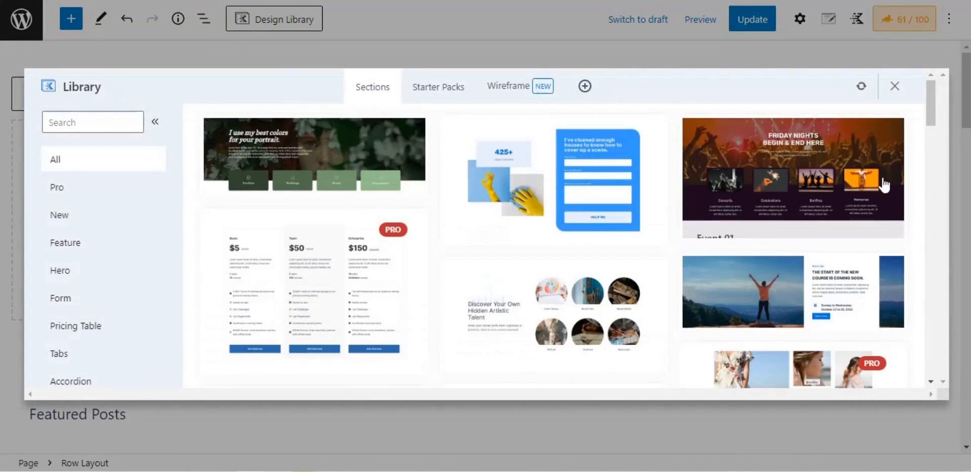
scroll("down", 3)
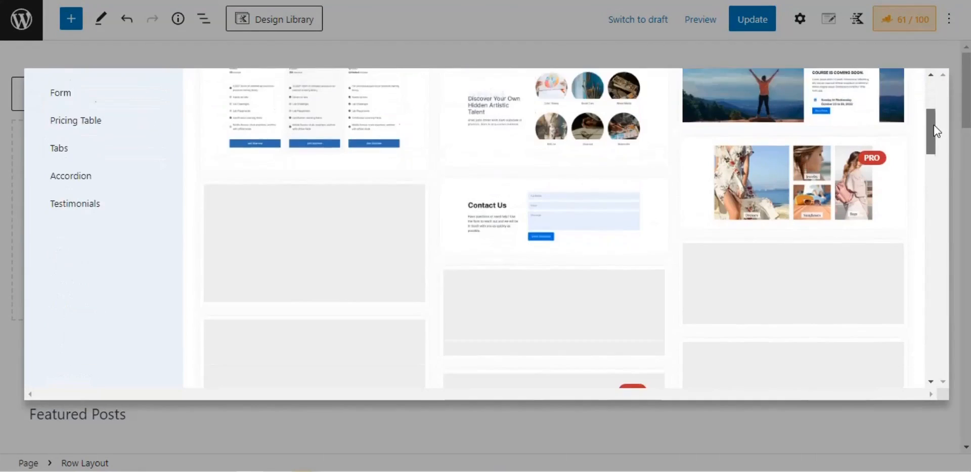
scroll("down", 3)
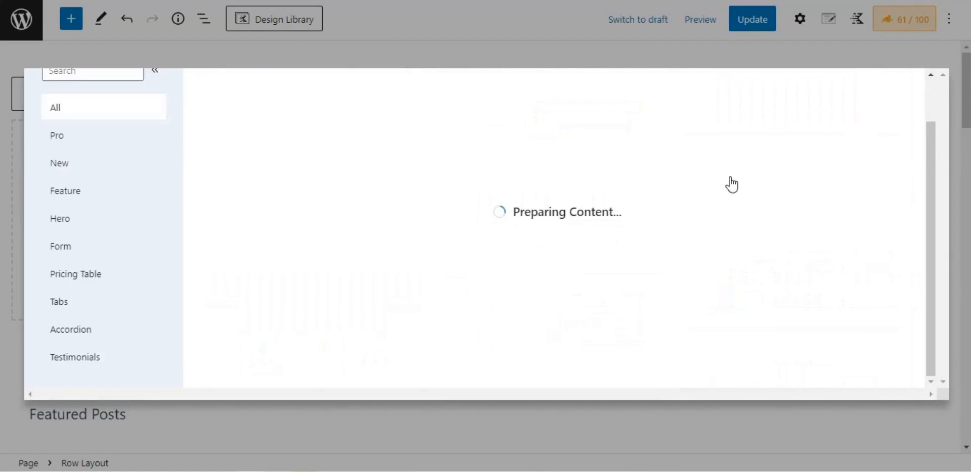
mouse_move(834, 142)
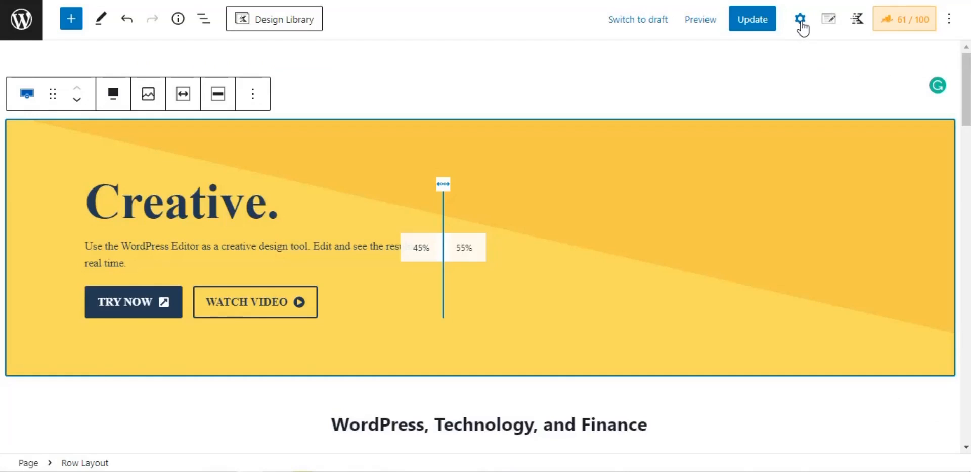
Show the Settings sidebar for the Creative hero Row Layout.
left_click(799, 19)
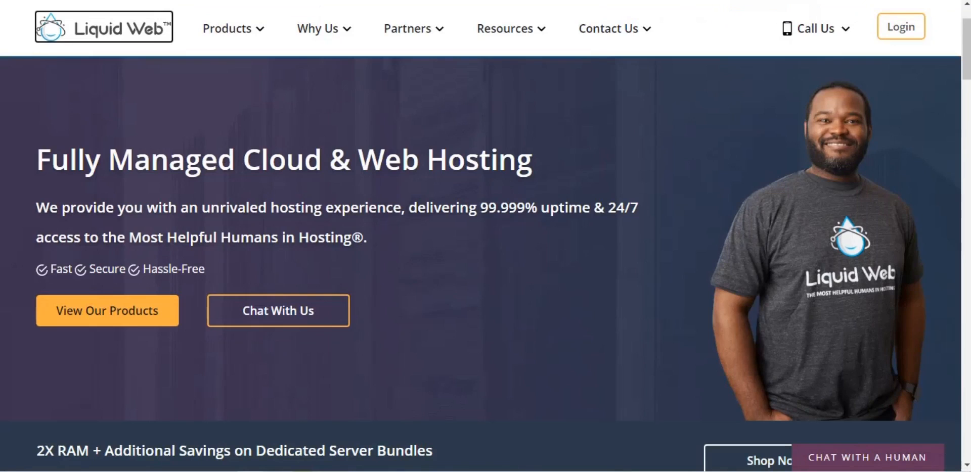
mouse_move(492, 286)
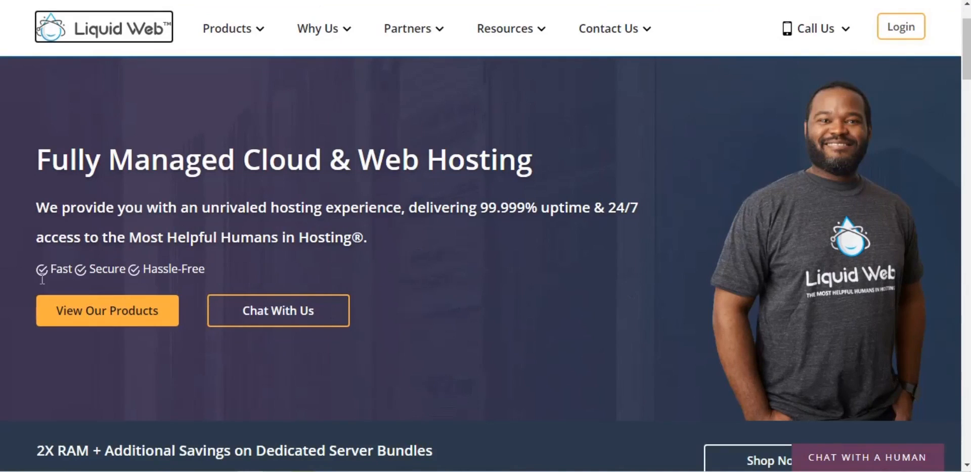
mouse_move(112, 197)
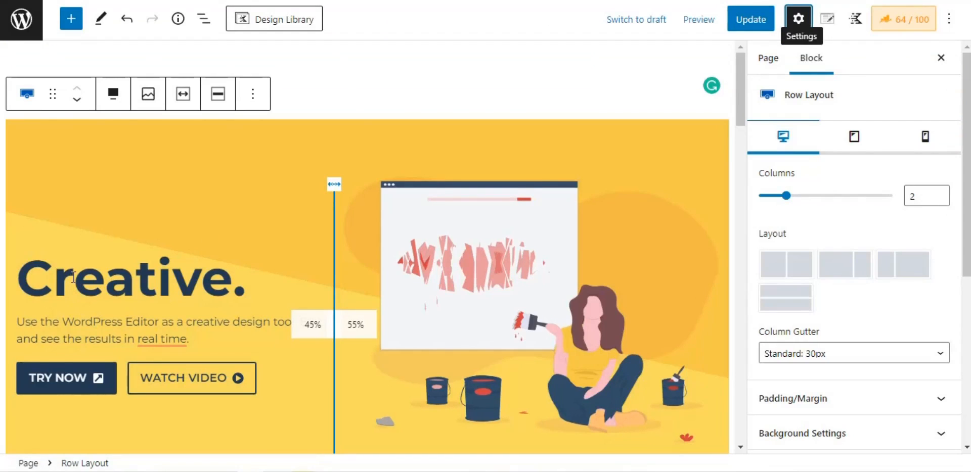
Set the Creative. headline's HTML tag to H1, then try other heading and paragraph tags.
left_click(73, 278)
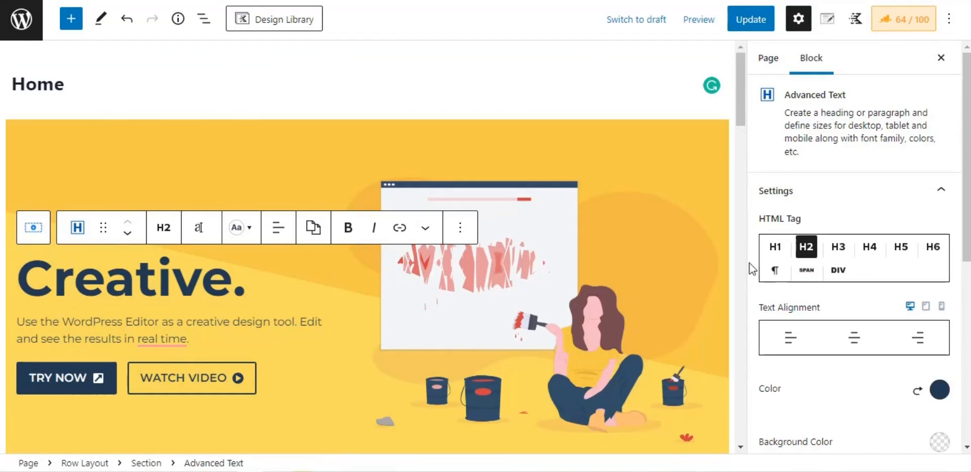
mouse_move(806, 246)
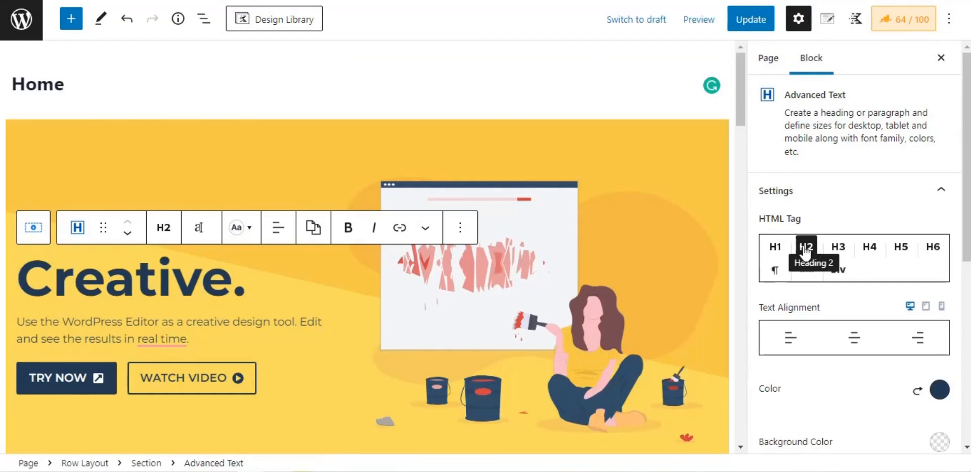
left_click(775, 247)
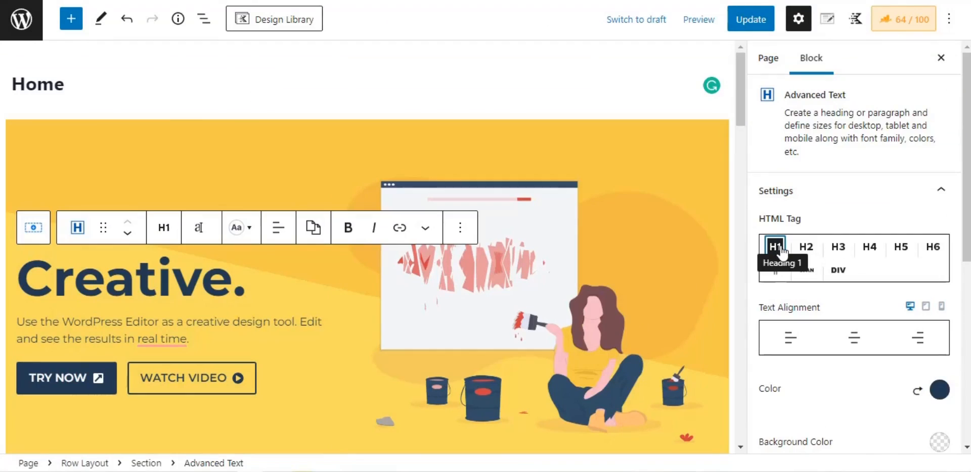
left_click(900, 247)
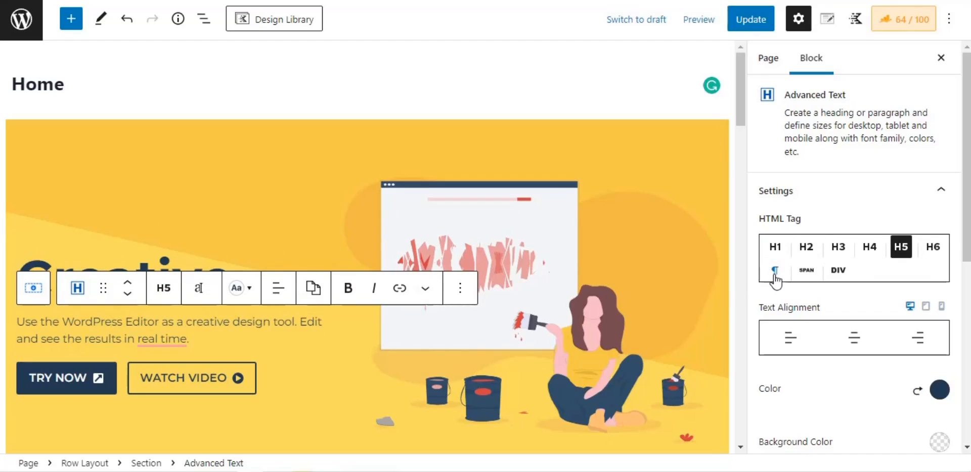
left_click(774, 270)
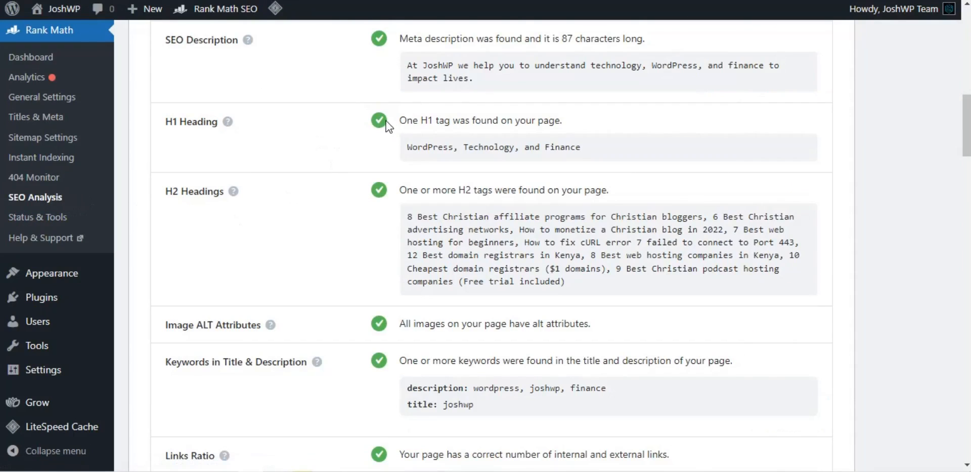
mouse_move(535, 117)
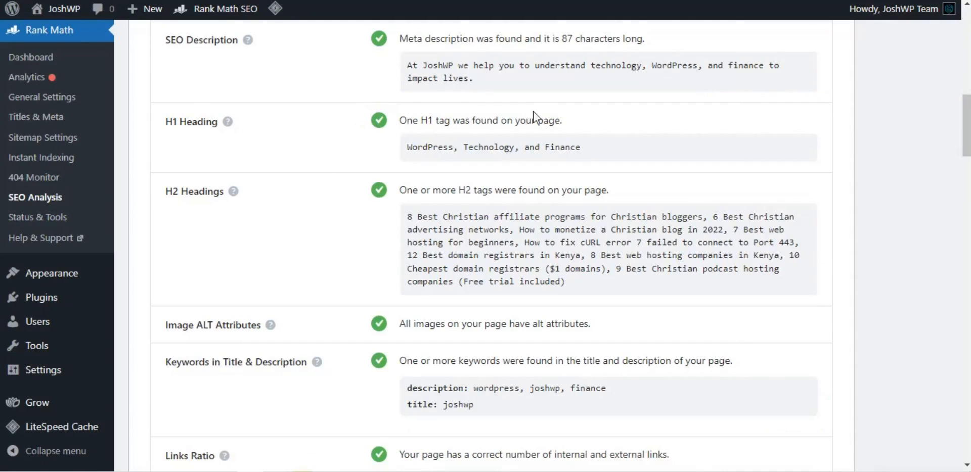